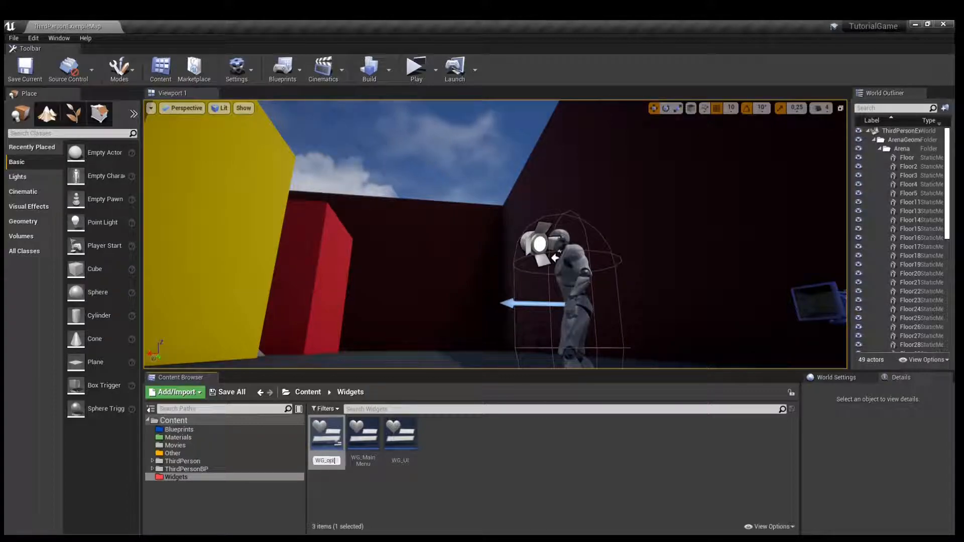
Name the new Widget Blueprint WG_Options and open WG_MainMenu for editing
{"action": "left_click", "coordinate": [363, 433]}
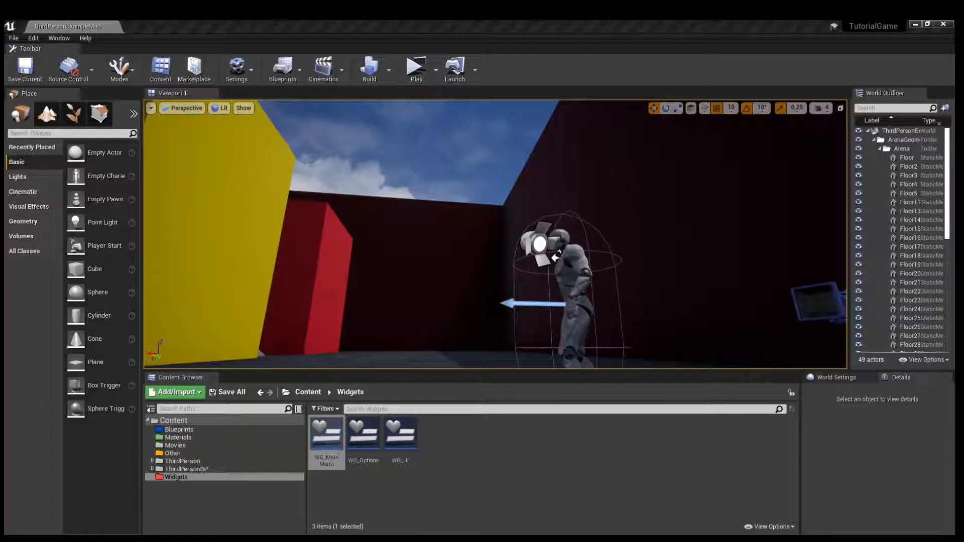
{"action": "double_click", "coordinate": [326, 433]}
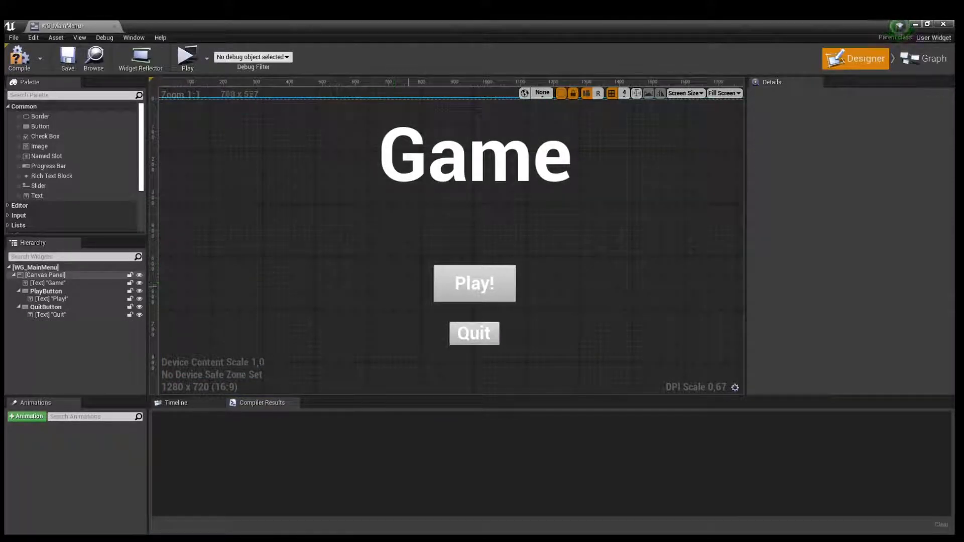
Add a button below Play with a Text child reading 'Options' in WG_MainMenu
{"action": "left_click", "coordinate": [473, 283]}
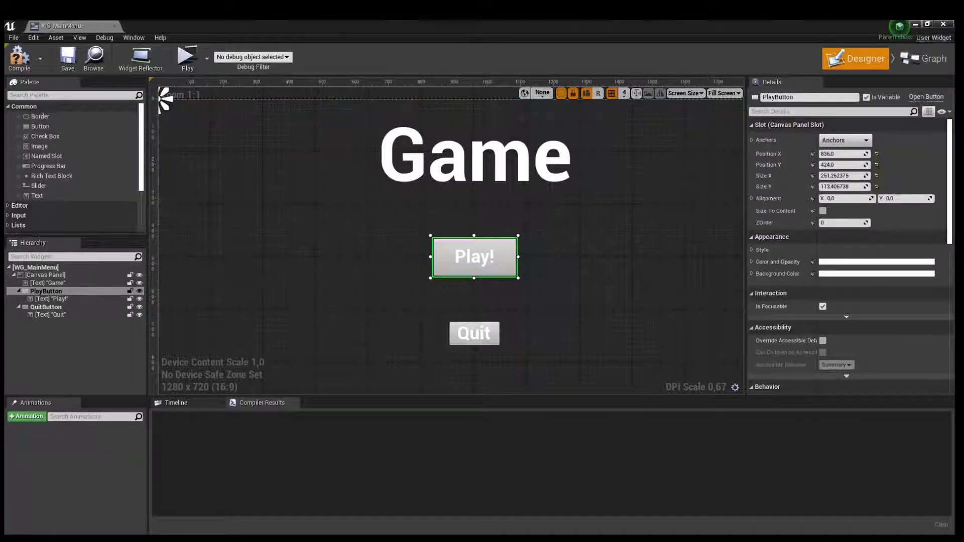
{"action": "left_click", "coordinate": [44, 275]}
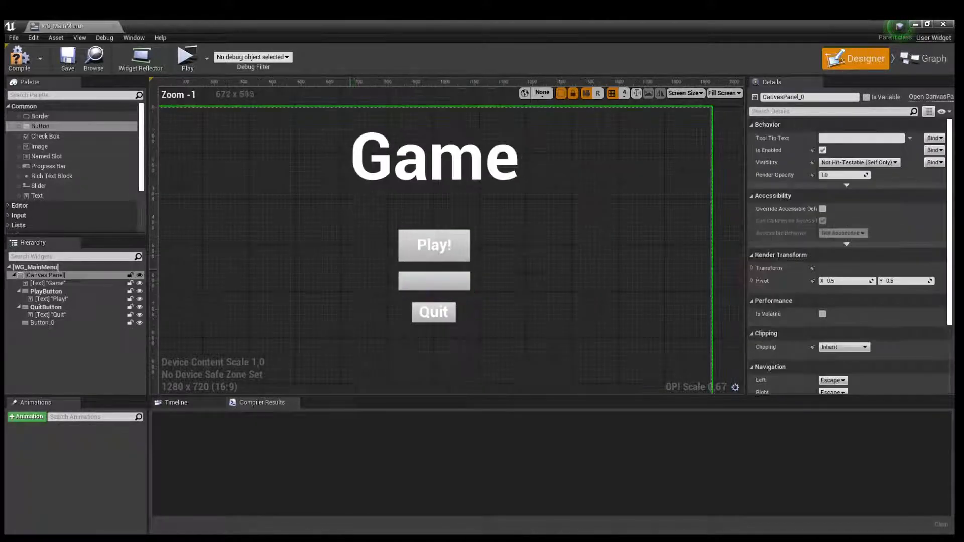
{"action": "left_click", "coordinate": [433, 281]}
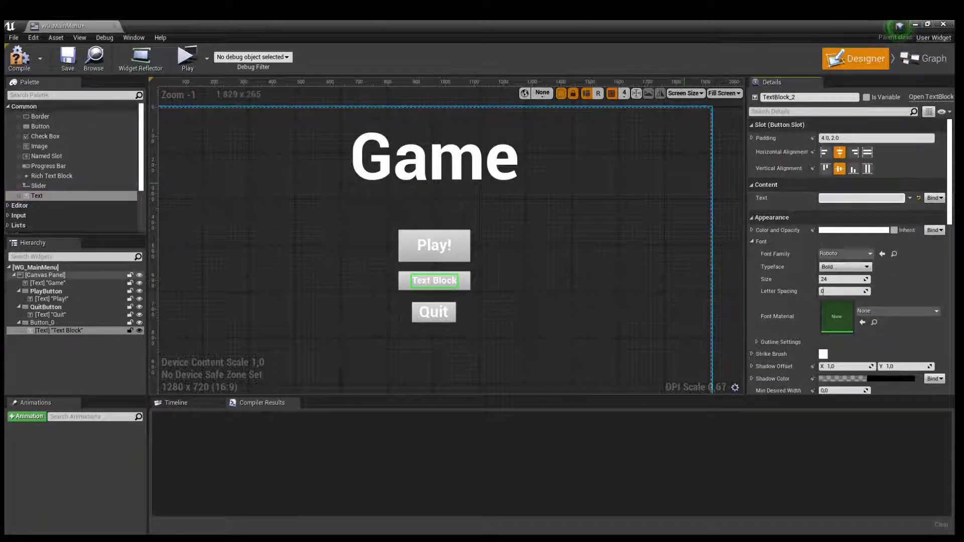
{"action": "type", "text": "Option"}
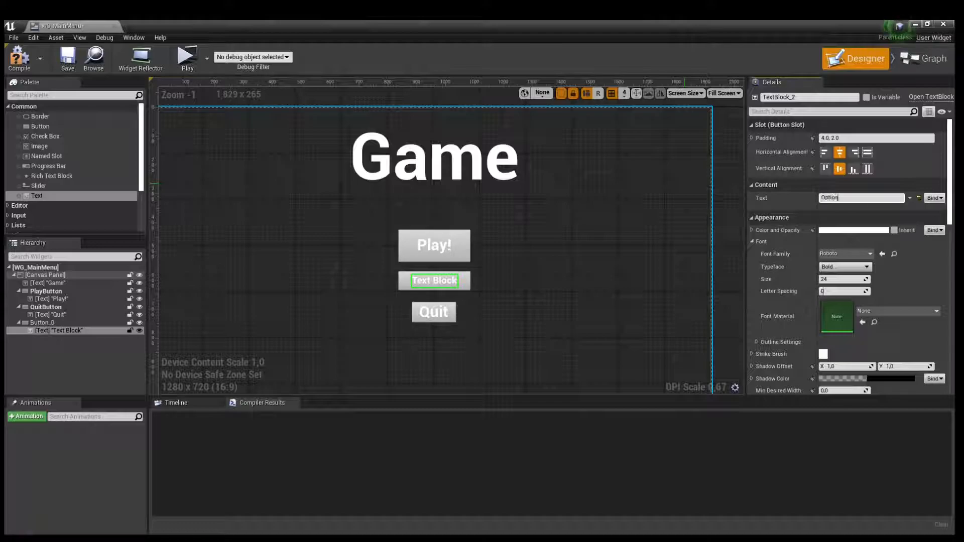
{"action": "type", "text": "Options"}
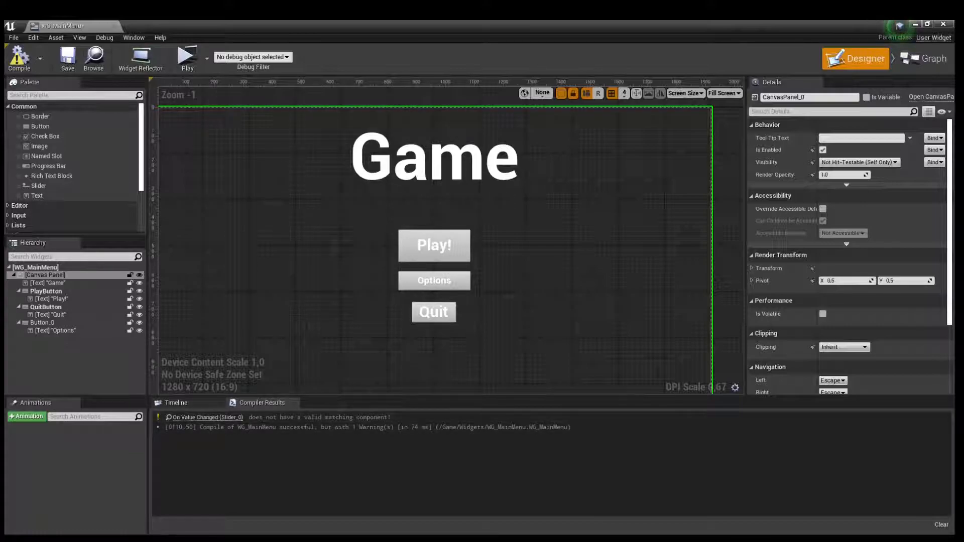
Recompile WG_MainMenu from the Graph view and check its Class Defaults
{"action": "left_click", "coordinate": [927, 69]}
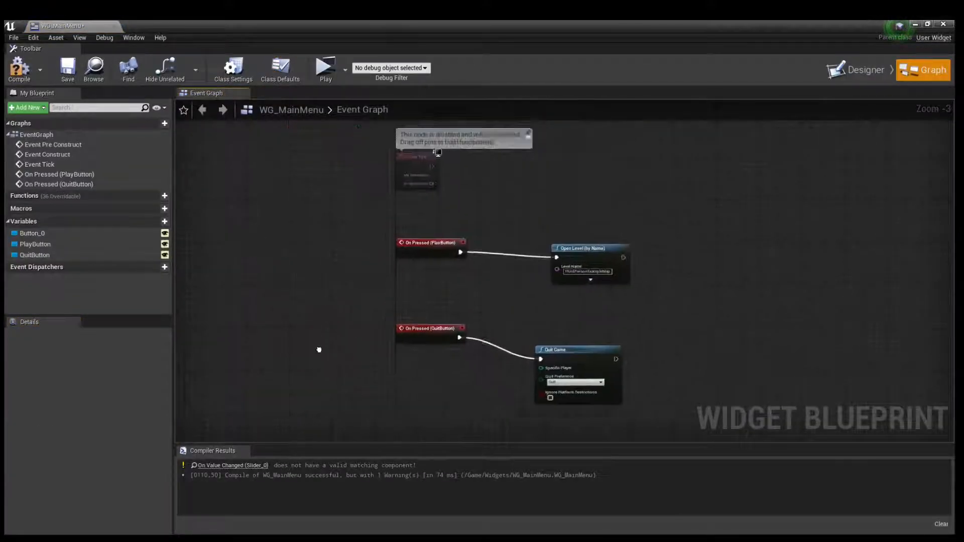
{"action": "left_click", "coordinate": [864, 70]}
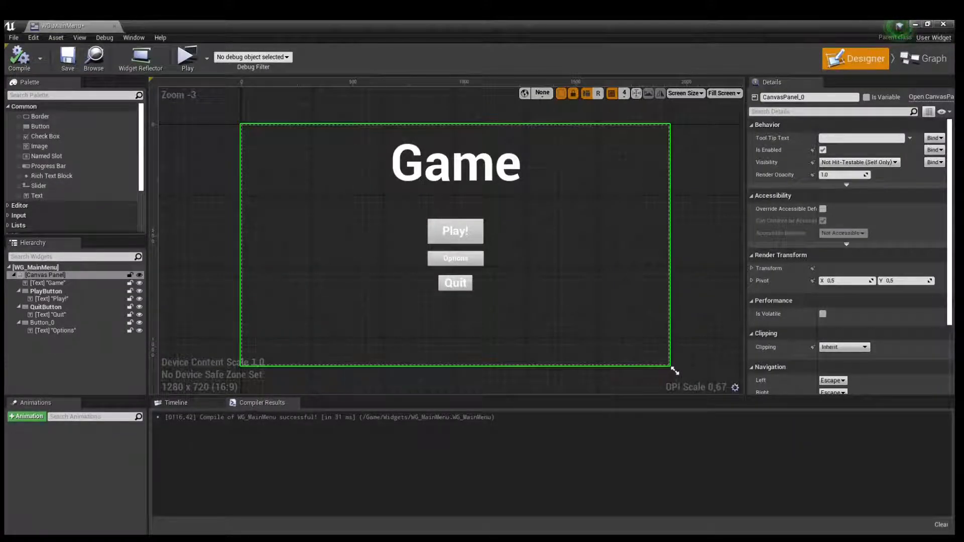
{"action": "left_click", "coordinate": [928, 69]}
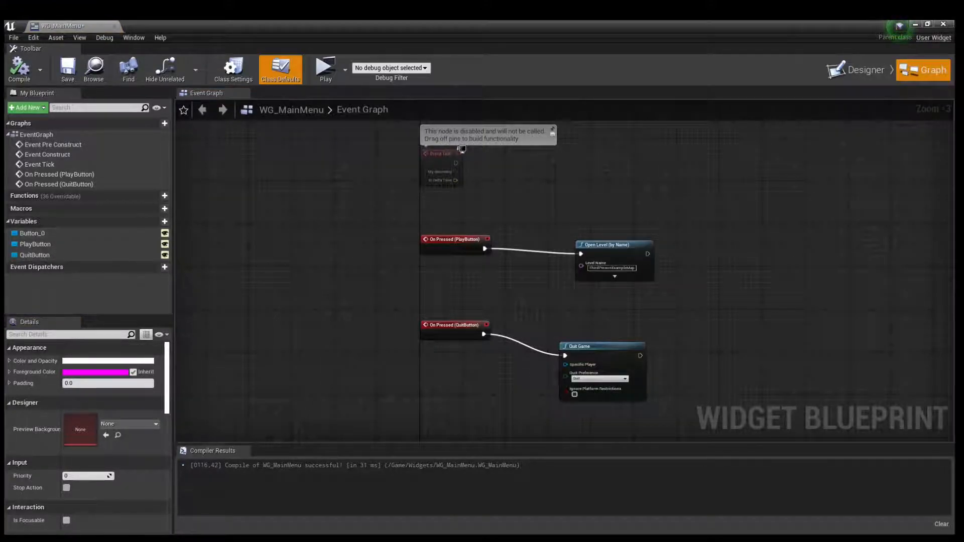
{"action": "left_click", "coordinate": [32, 233]}
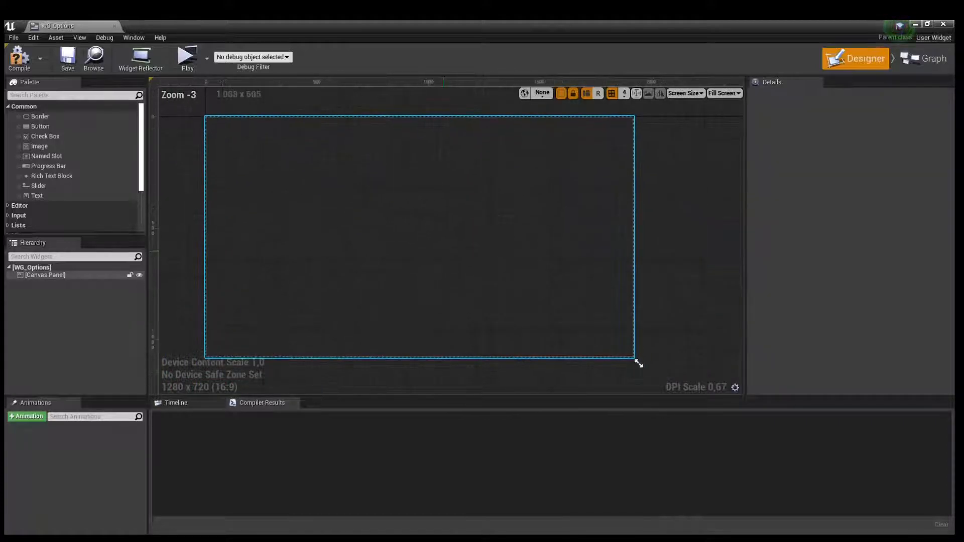
Place a ToMainMenu button top-left labelled 'To Main Menu', then drag in another button
{"action": "left_click_drag", "start_coordinate": [39, 126], "coordinate": [237, 142]}
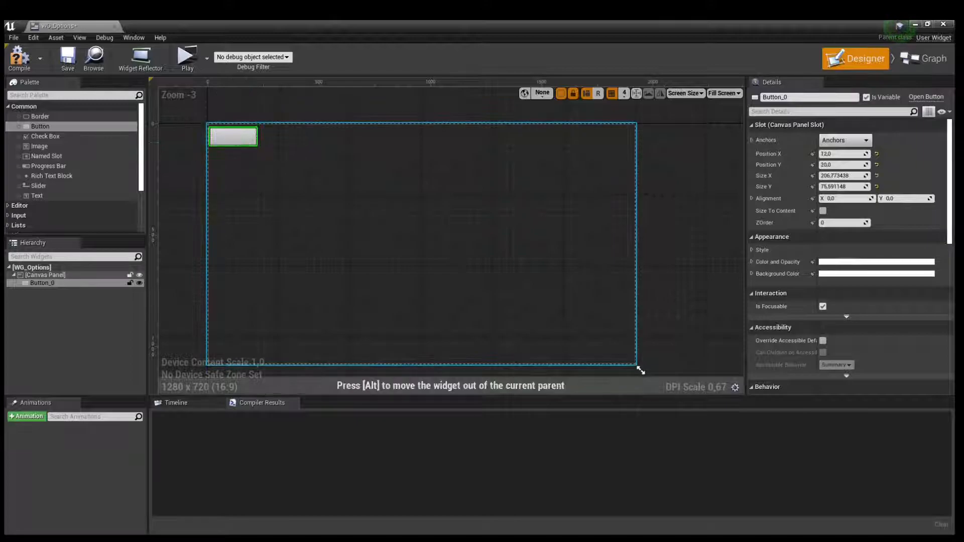
{"action": "left_click_drag", "start_coordinate": [232, 136], "coordinate": [238, 136]}
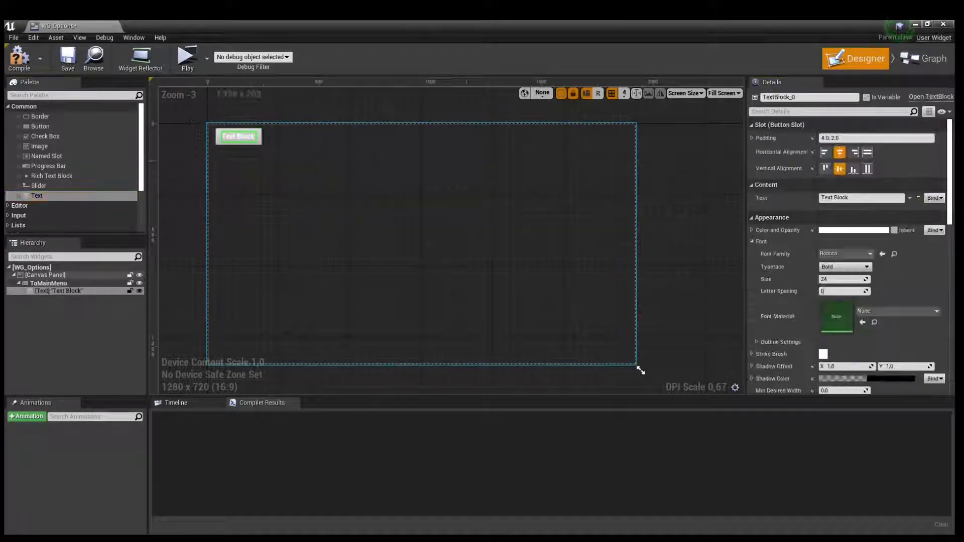
{"action": "type", "text": "To Main Menu"}
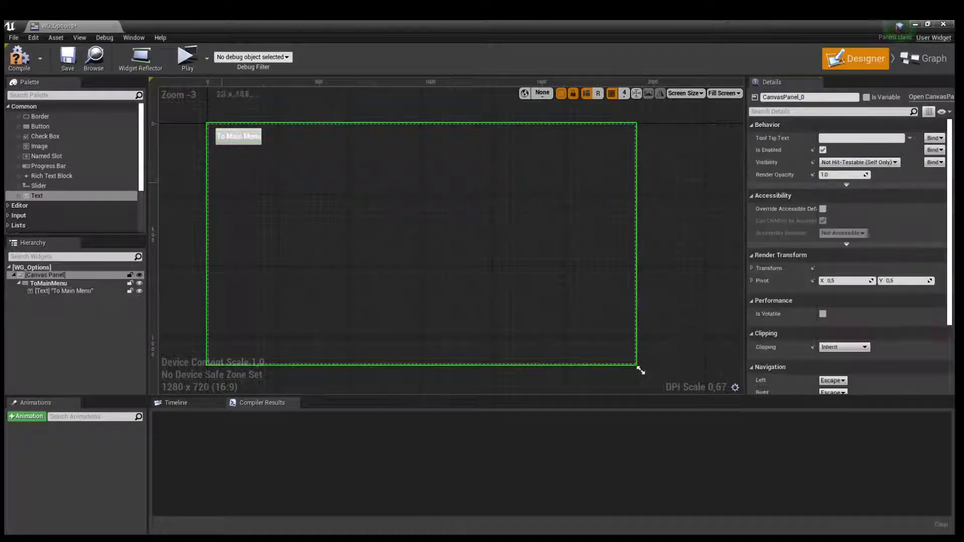
{"action": "left_click_drag", "start_coordinate": [39, 126], "coordinate": [266, 214]}
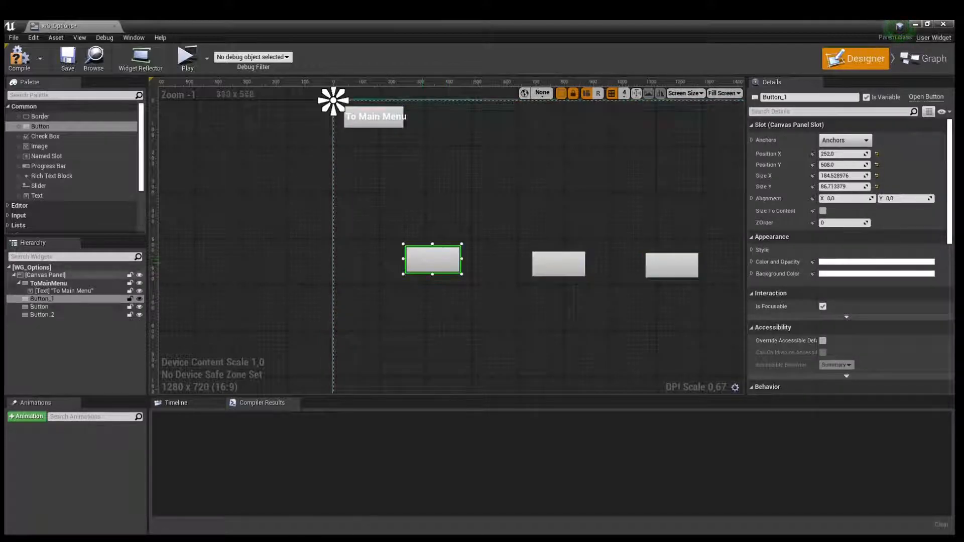
Line up the three middle buttons, label them Minimal, Medium and High, and compile
{"action": "left_click", "coordinate": [41, 314]}
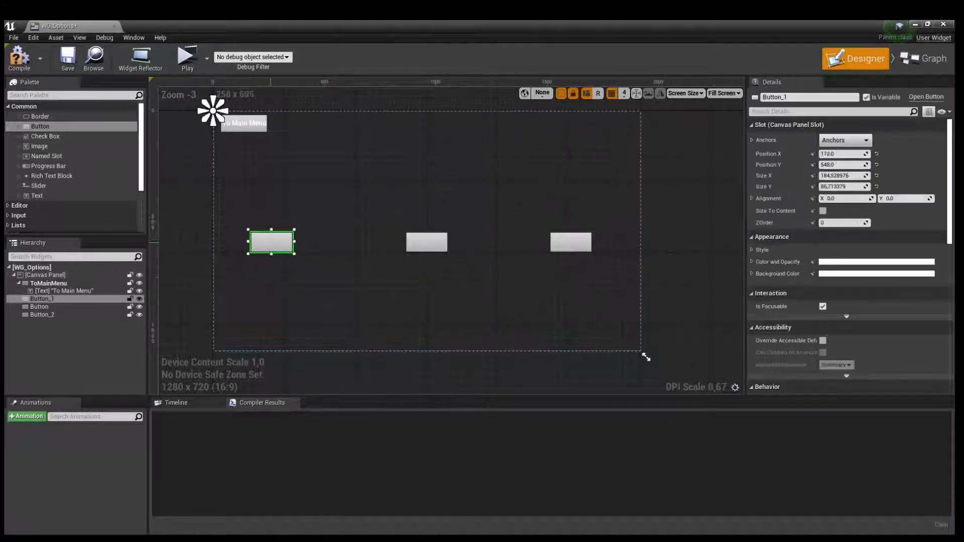
{"action": "left_click_drag", "start_coordinate": [270, 241], "coordinate": [283, 241]}
{"action": "type", "text": "Mini"}
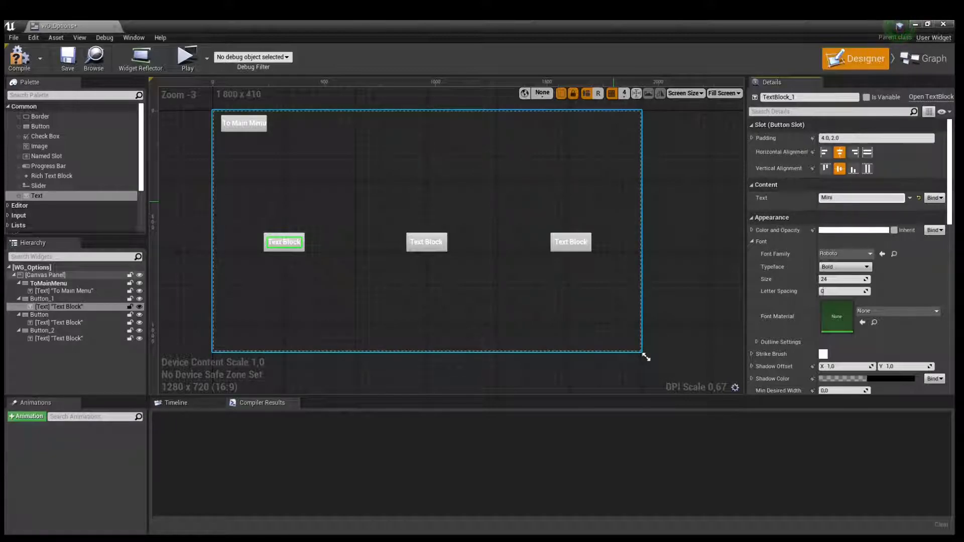
{"action": "left_click", "coordinate": [425, 241]}
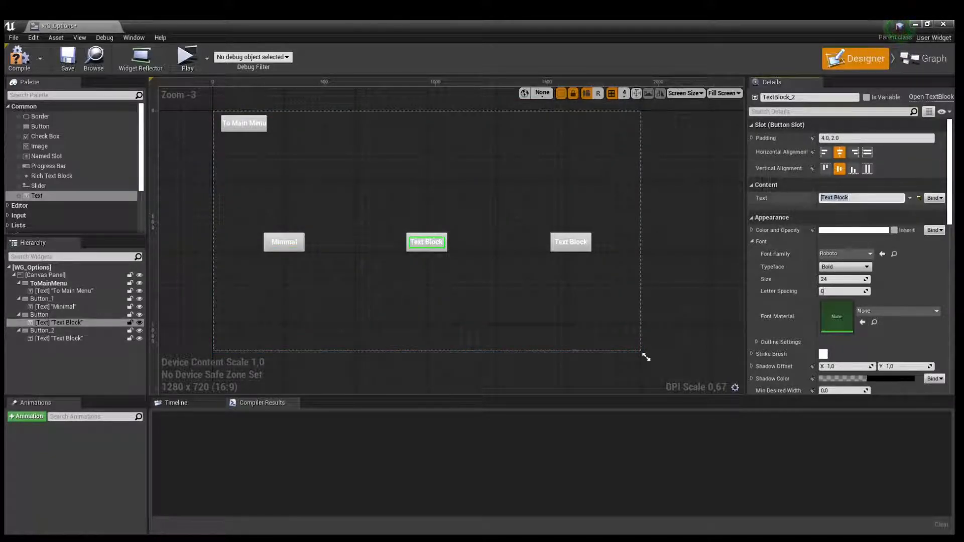
{"action": "type", "text": "Medium"}
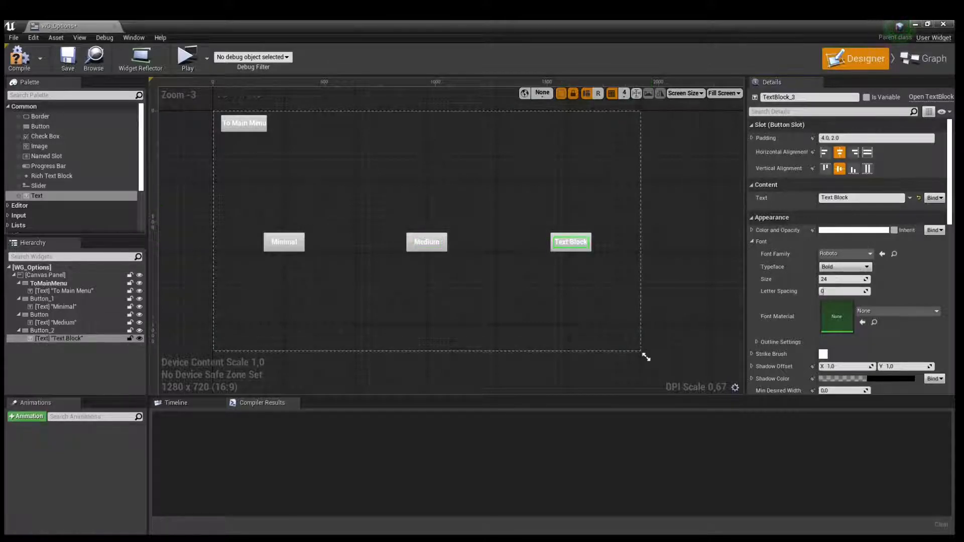
{"action": "type", "text": "High"}
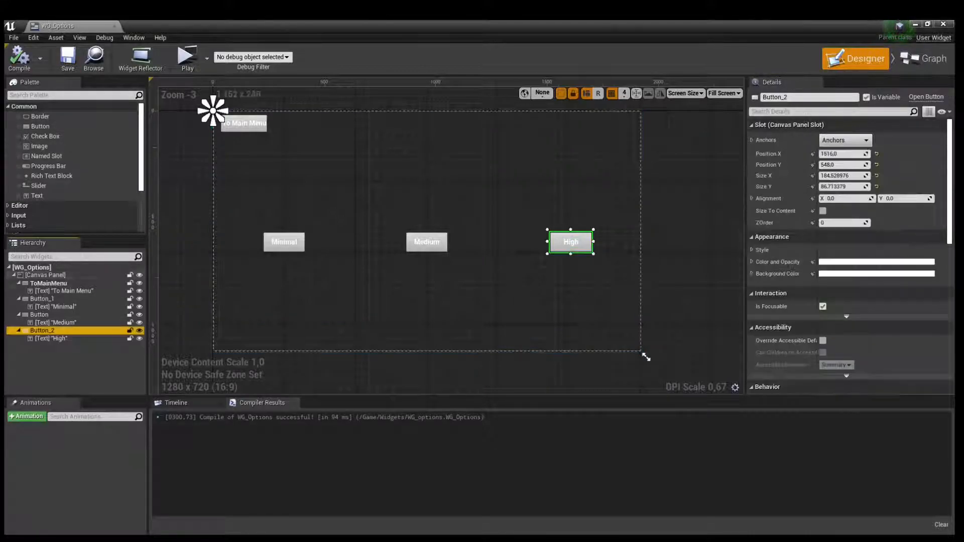
{"action": "left_click", "coordinate": [923, 58]}
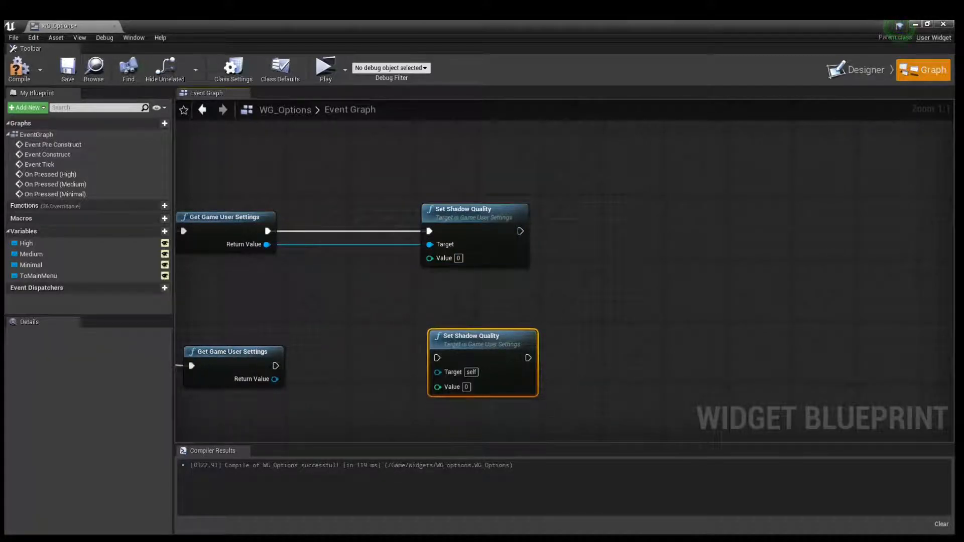
Wire Get Game User Settings into Set Shadow Quality targets and enter values 1 and 4
{"action": "left_click_drag", "start_coordinate": [276, 365], "coordinate": [436, 358]}
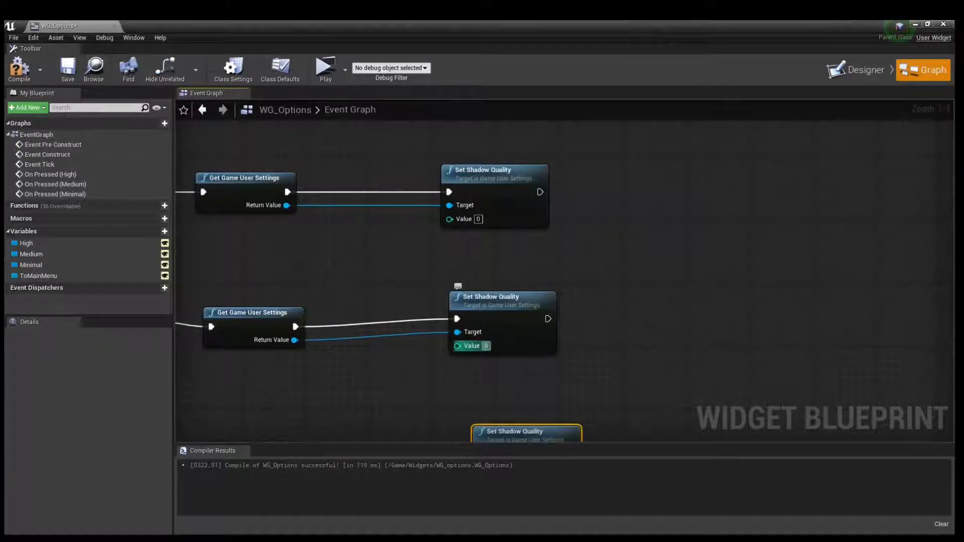
{"action": "type", "text": "1"}
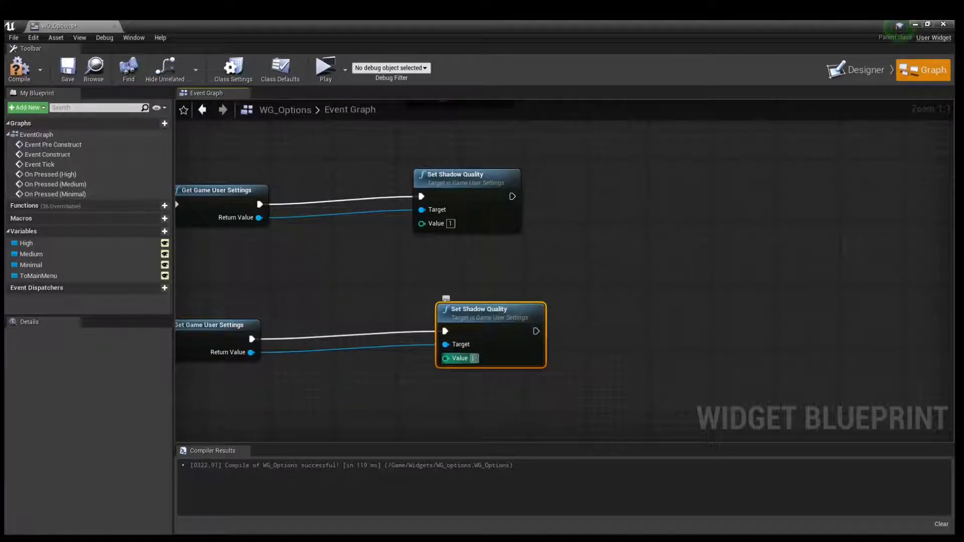
{"action": "type", "text": "4"}
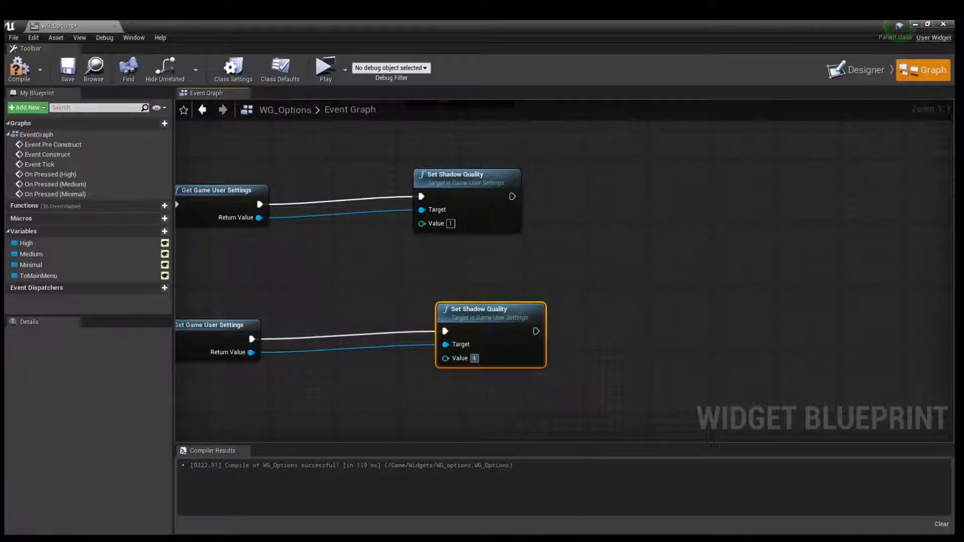
Extend each quality chain with texture, post-processing, anti-aliasing and effects nodes, then return to Designer
{"action": "scroll", "scroll_direction": "down", "scroll_amount": 3}
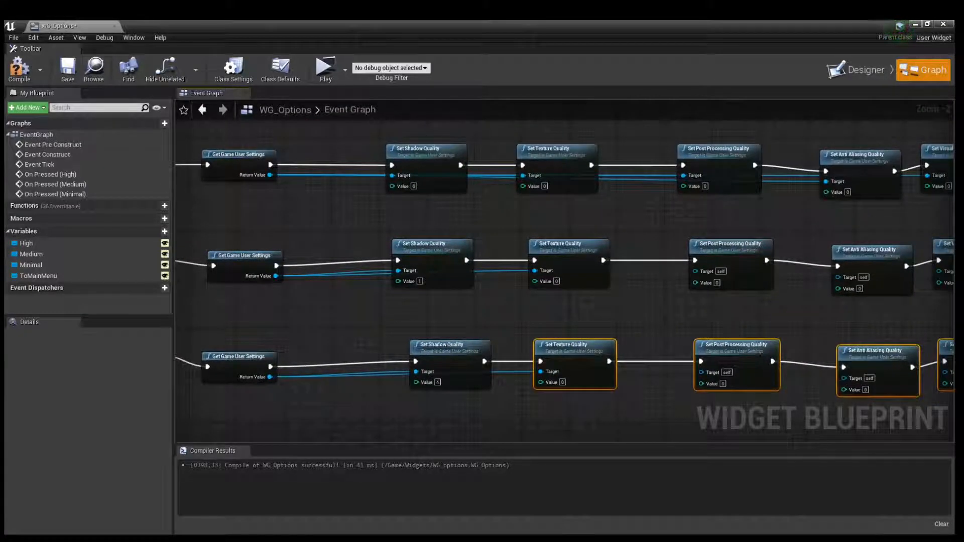
{"action": "scroll", "scroll_direction": "down", "scroll_amount": 3}
{"action": "type", "text": "4"}
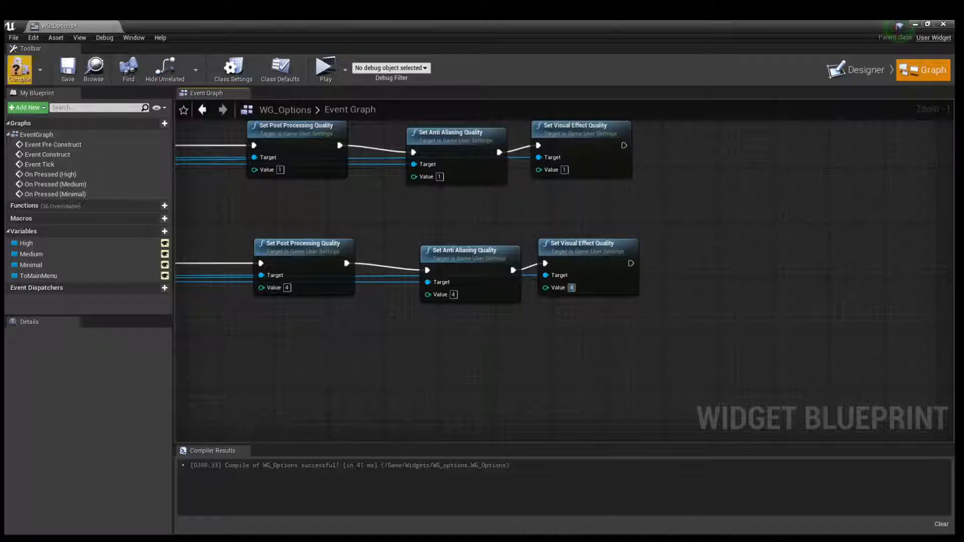
{"action": "scroll", "scroll_direction": "down", "scroll_amount": 3}
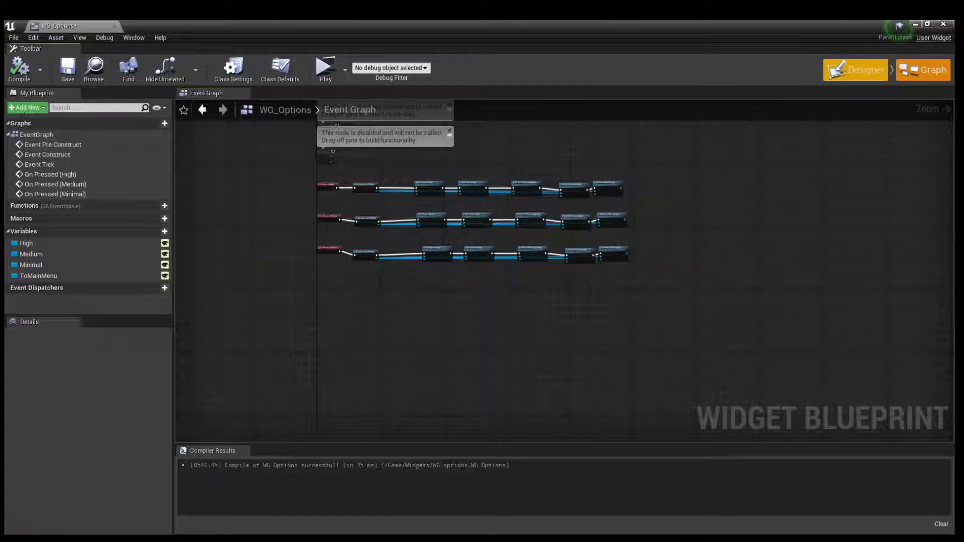
{"action": "left_click", "coordinate": [854, 58]}
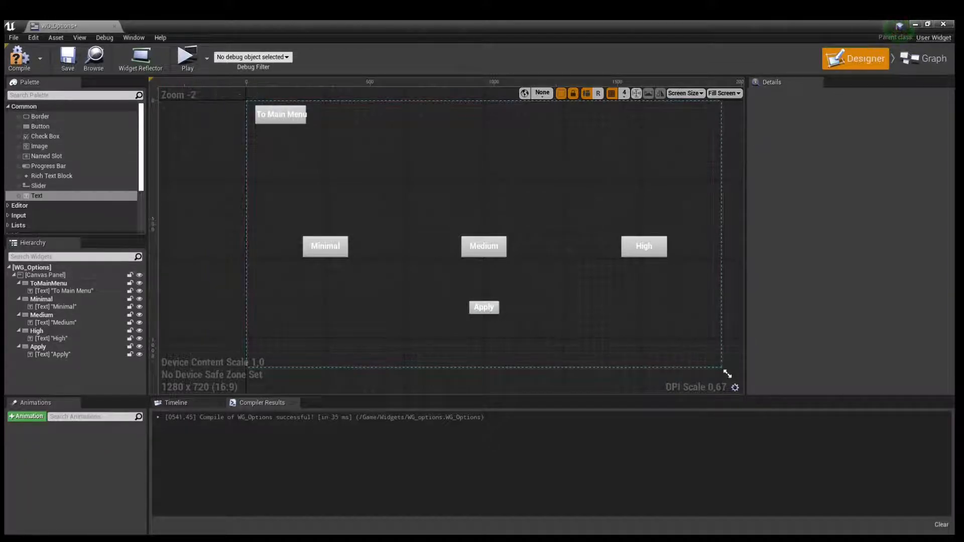
Select the Minimal, Medium and High buttons to move them up, then view the Graph
{"action": "left_click", "coordinate": [325, 246]}
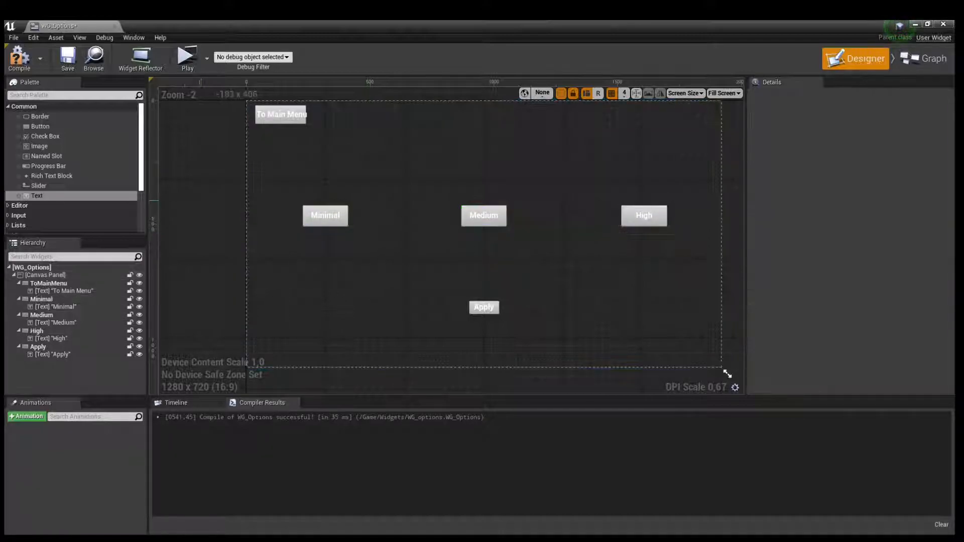
{"action": "left_click", "coordinate": [923, 58]}
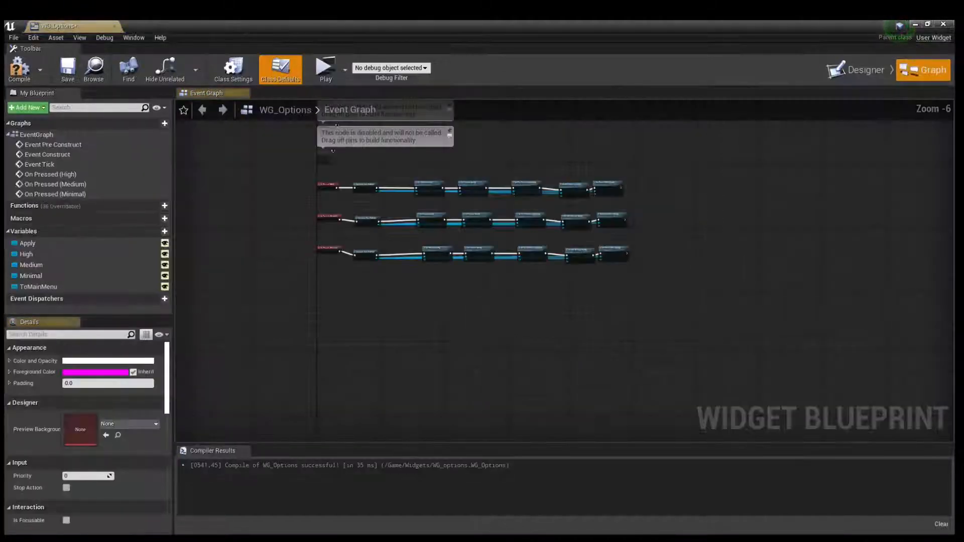
Wire On Pressed (Apply) through Get Game User Settings into Apply Settings, and compile
{"action": "left_click", "coordinate": [19, 70]}
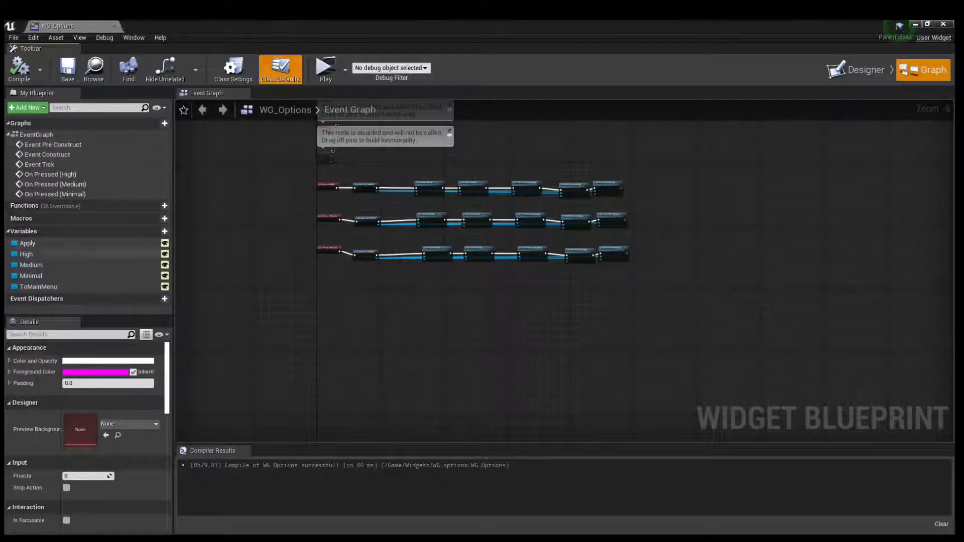
{"action": "left_click", "coordinate": [27, 243]}
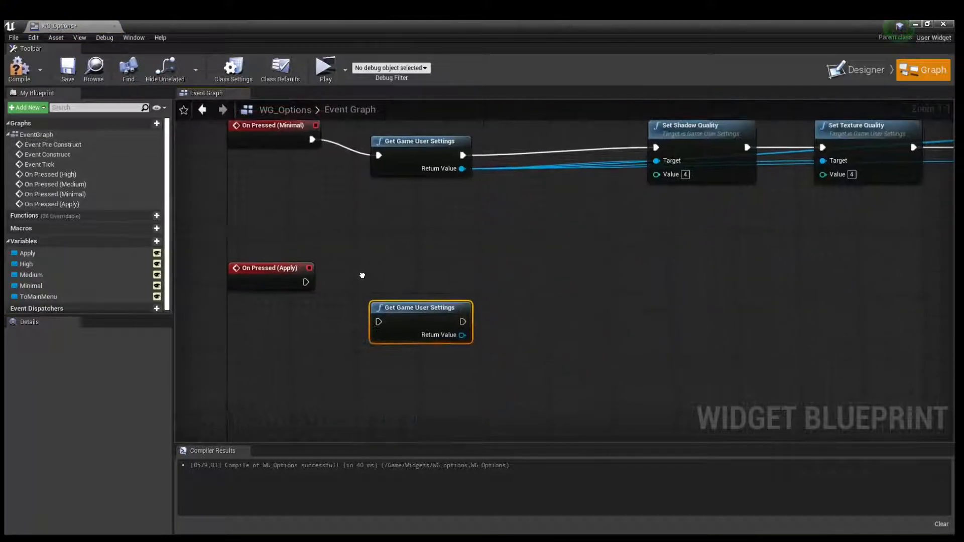
{"action": "left_click_drag", "start_coordinate": [420, 307], "coordinate": [405, 283]}
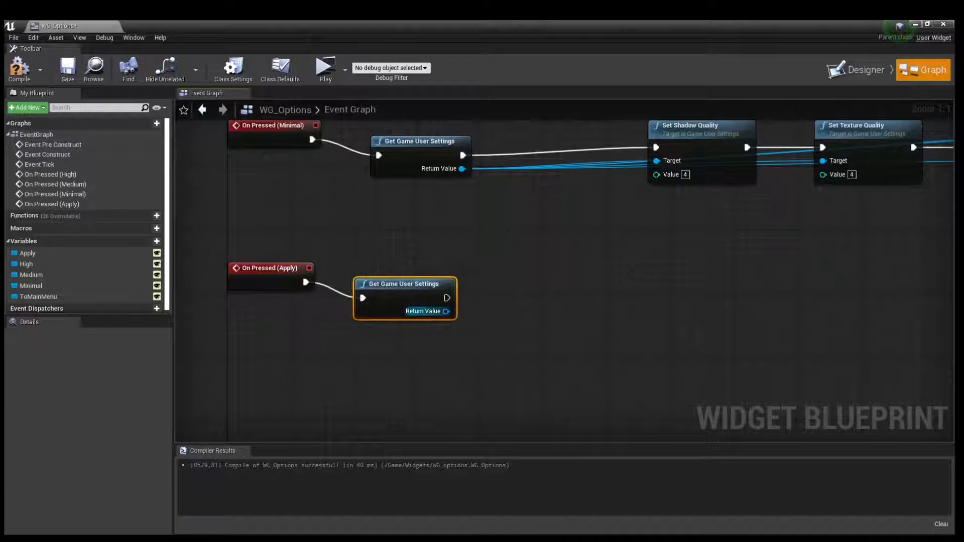
{"action": "left_click_drag", "start_coordinate": [447, 311], "coordinate": [566, 315]}
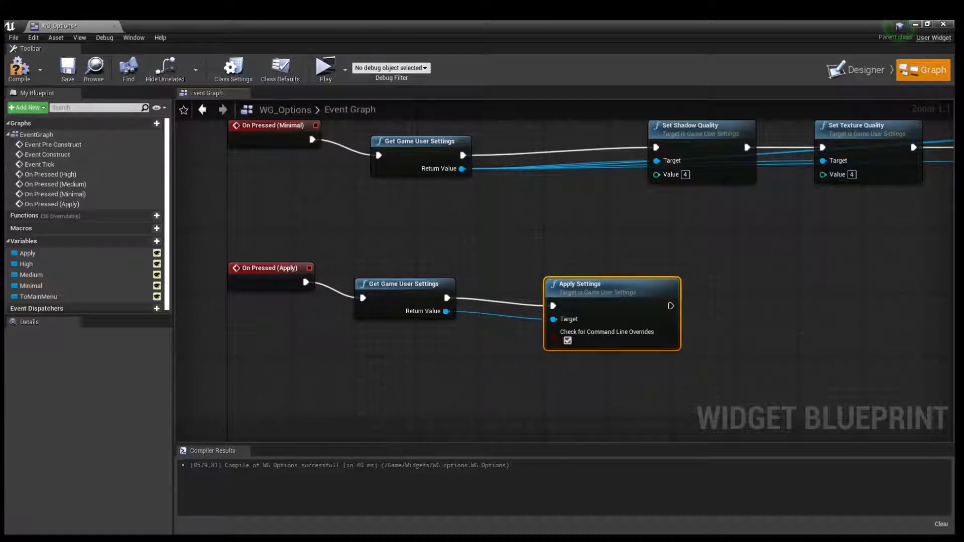
{"action": "left_click", "coordinate": [19, 69]}
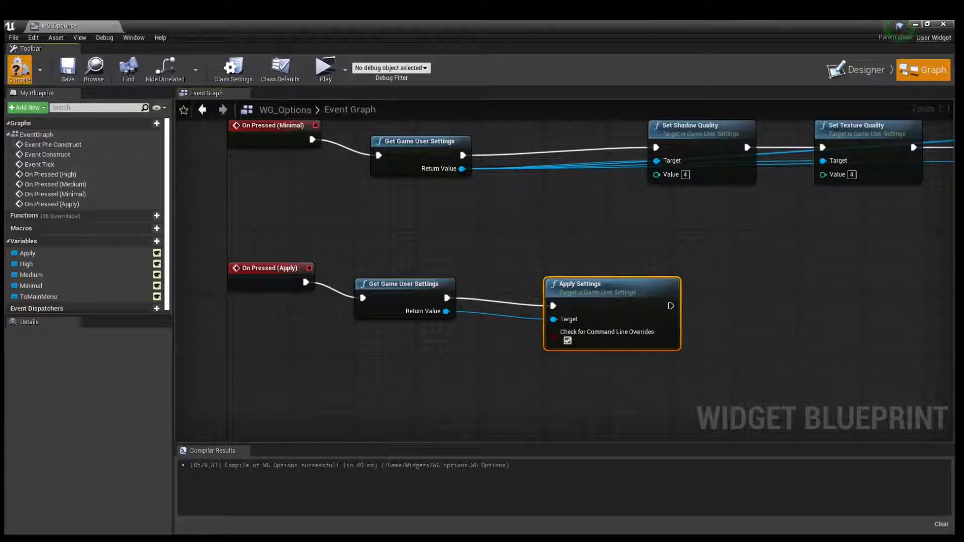
{"action": "left_click", "coordinate": [855, 58]}
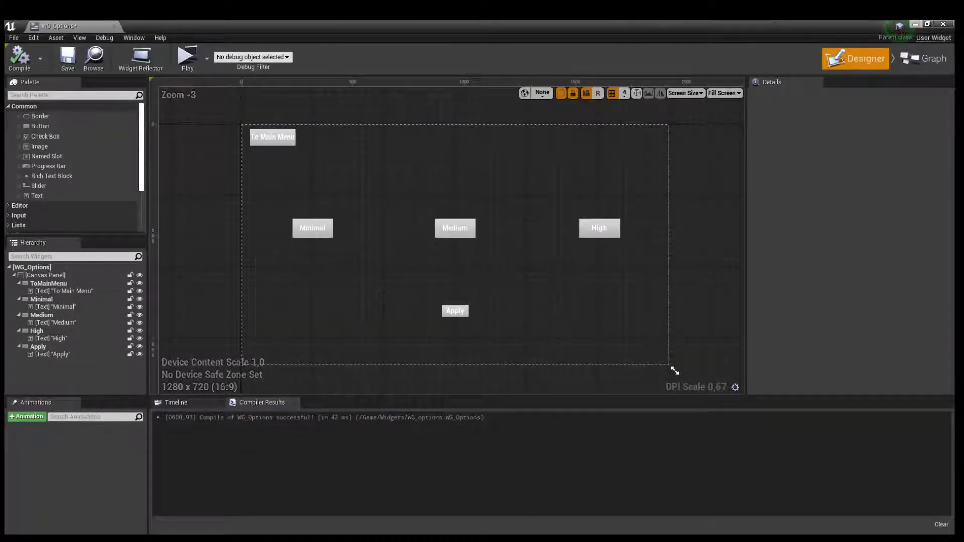
Chain On Pressed (ToMainMenu) to Remove All Widgets, Create Widget WG_MainMenu, and Add to Viewport
{"action": "left_click", "coordinate": [928, 58]}
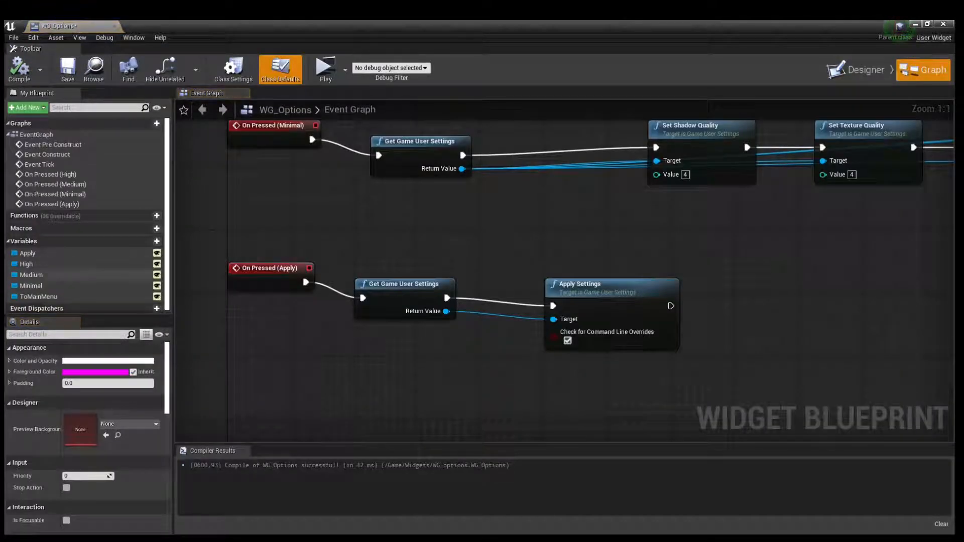
{"action": "left_click", "coordinate": [38, 297]}
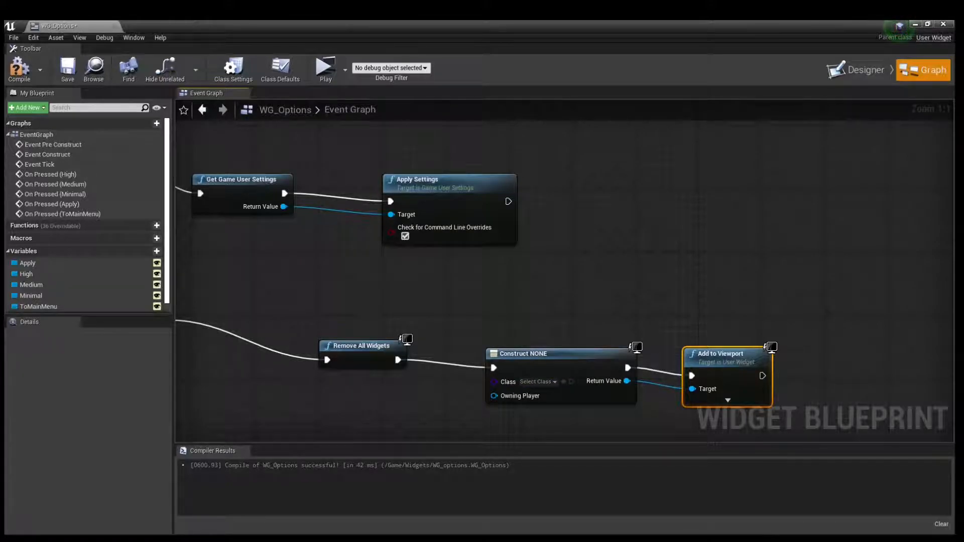
{"action": "left_click", "coordinate": [536, 381]}
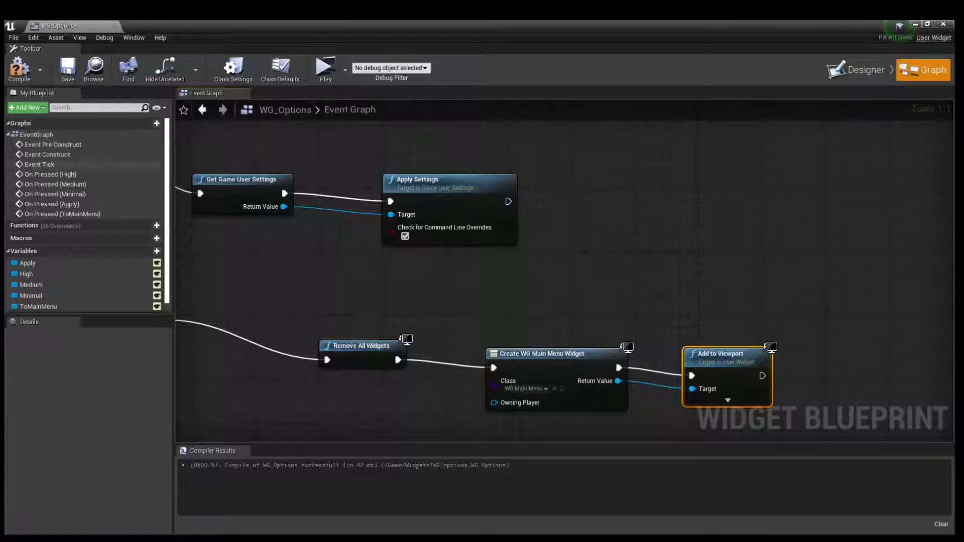
{"action": "left_click", "coordinate": [19, 69]}
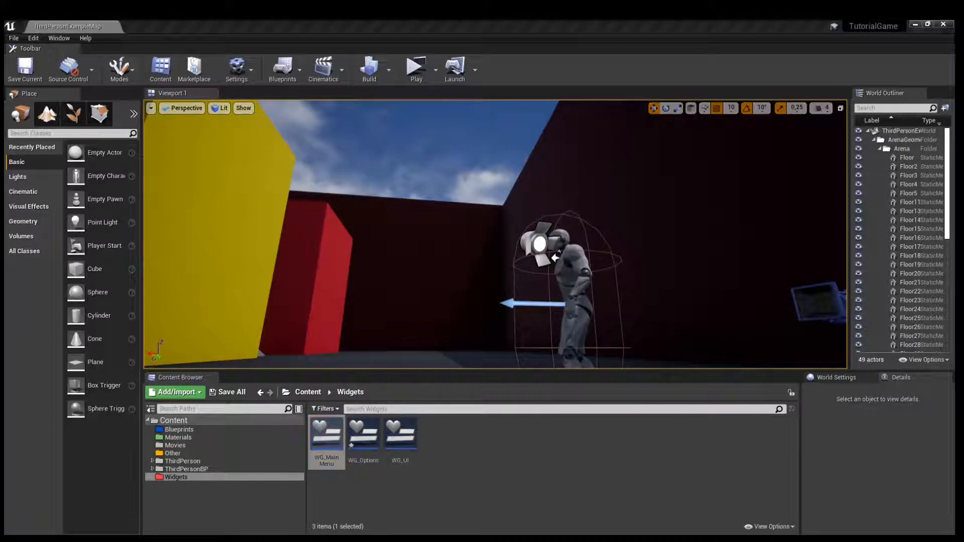
In WG_MainMenu's Options On Pressed graph, wire Remove All Widgets before Create WG Options Widget
{"action": "double_click", "coordinate": [326, 433]}
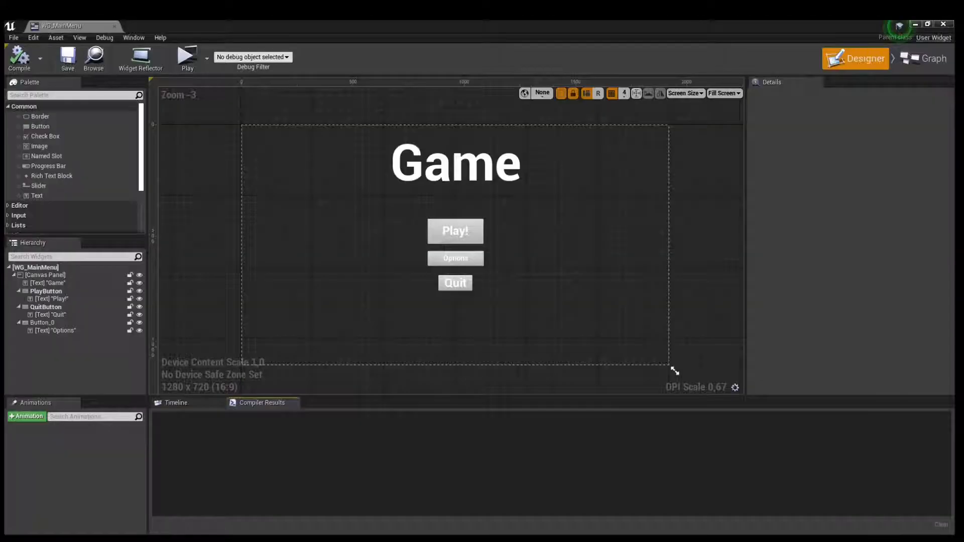
{"action": "left_click", "coordinate": [455, 258]}
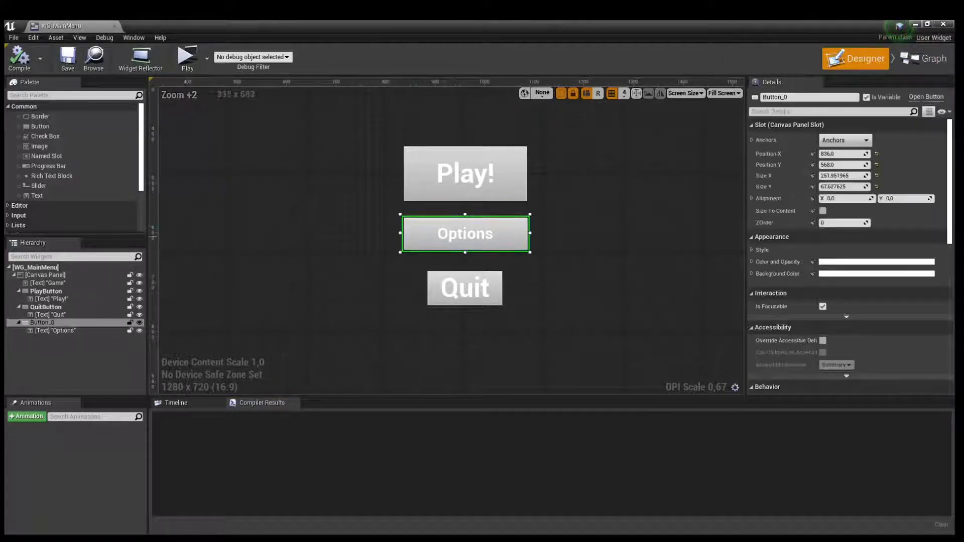
{"action": "left_click", "coordinate": [928, 69]}
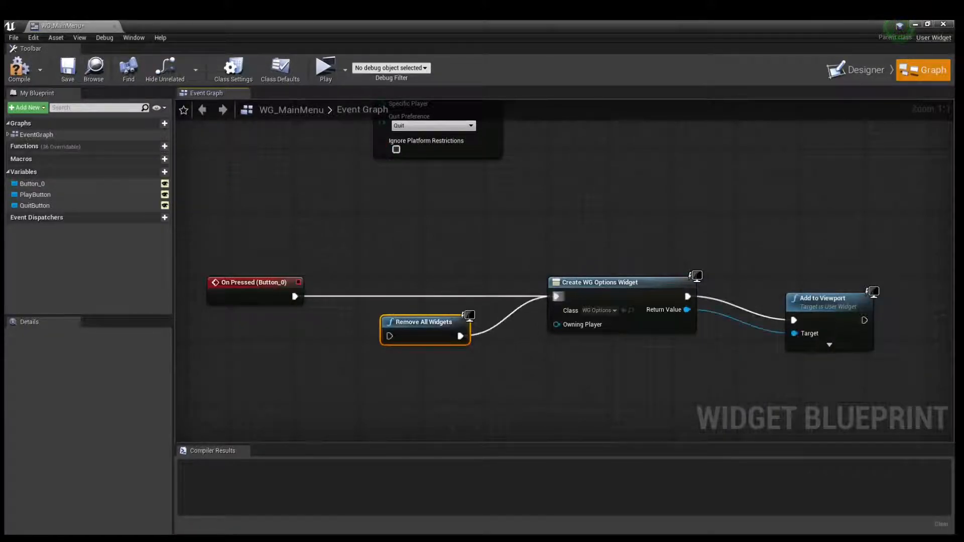
{"action": "left_click_drag", "start_coordinate": [423, 321], "coordinate": [359, 298]}
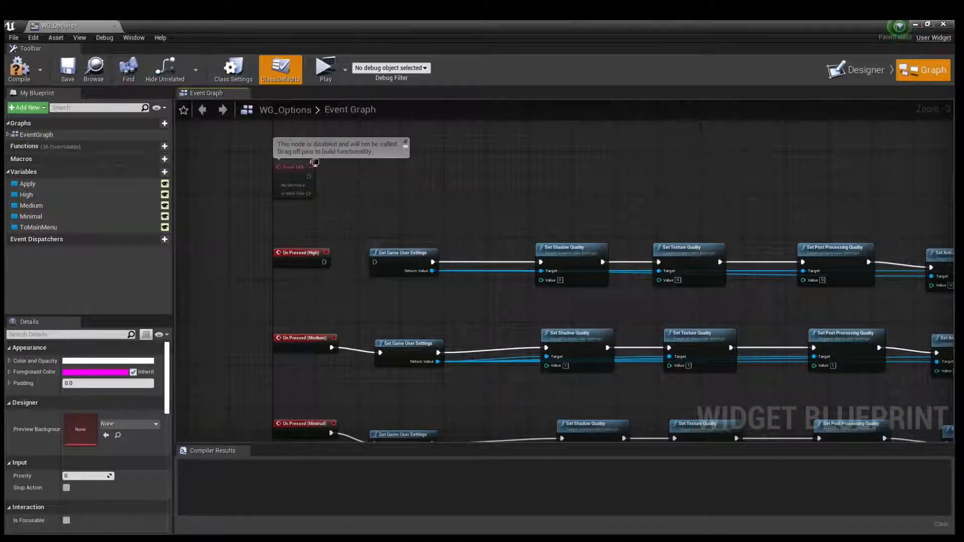
Review the WG_Options event graph, compile the blueprint, and launch Play to test
{"action": "scroll", "scroll_direction": "down", "scroll_amount": 3}
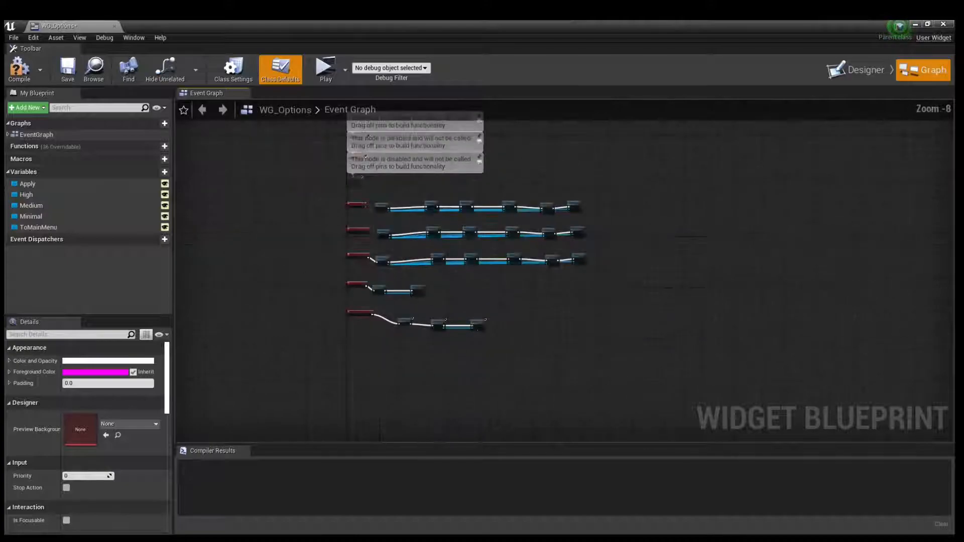
{"action": "scroll", "scroll_direction": "up", "scroll_amount": 3}
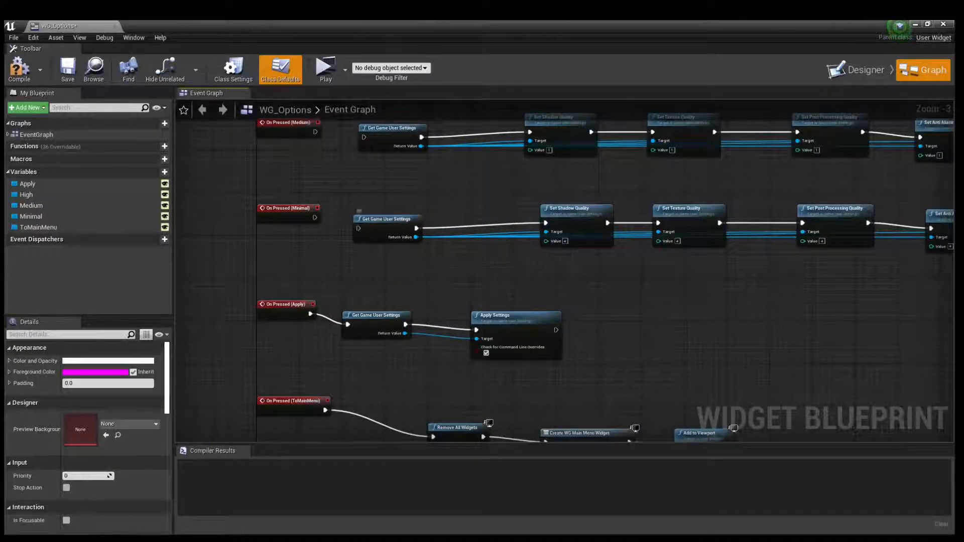
{"action": "scroll", "scroll_direction": "down", "scroll_amount": 3}
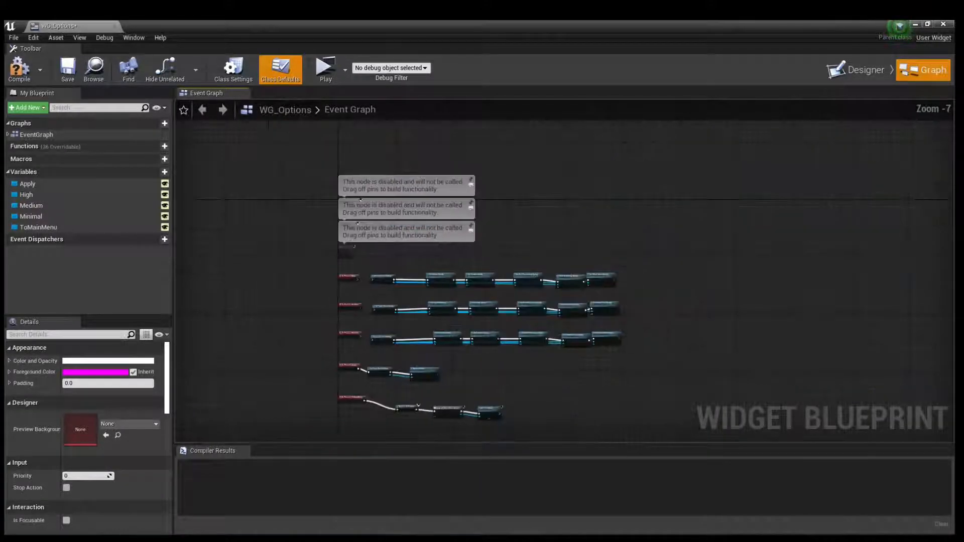
{"action": "left_click", "coordinate": [279, 69]}
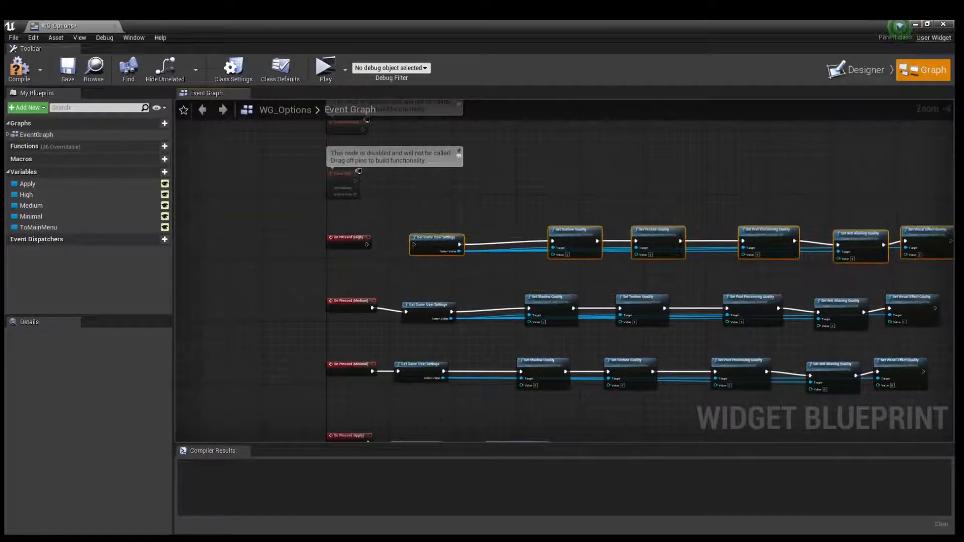
{"action": "left_click", "coordinate": [19, 69]}
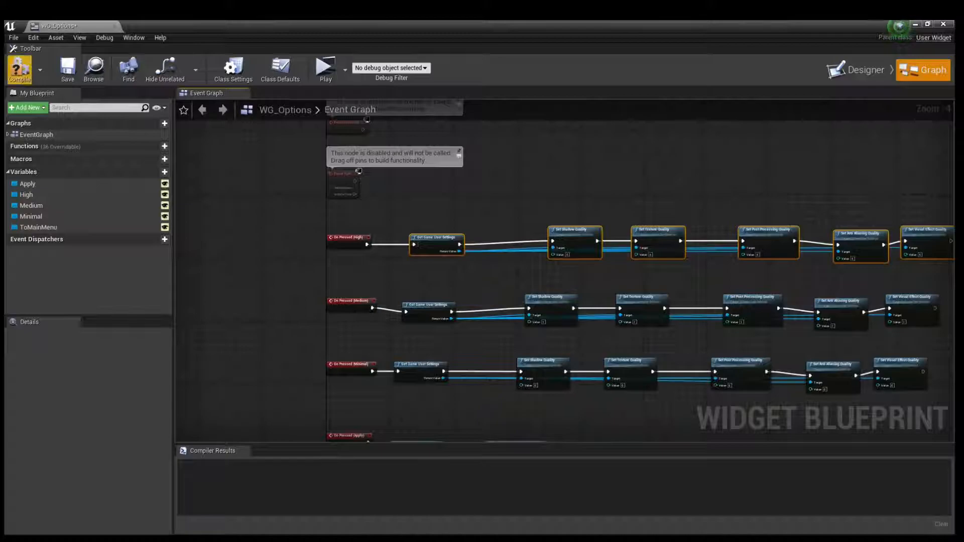
{"action": "left_click", "coordinate": [19, 70]}
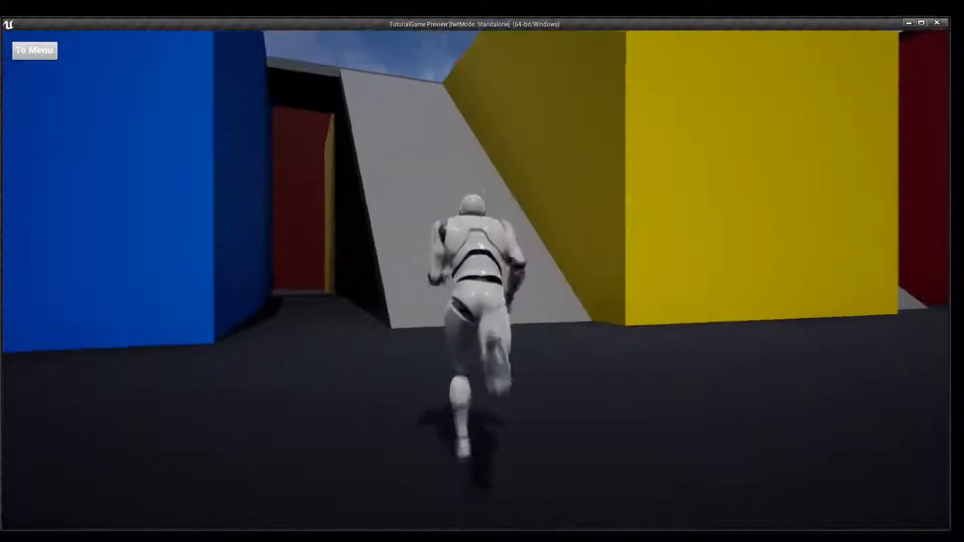
In the game, go To Menu, Play!, To Menu again, then open Options
{"action": "left_click", "coordinate": [35, 50]}
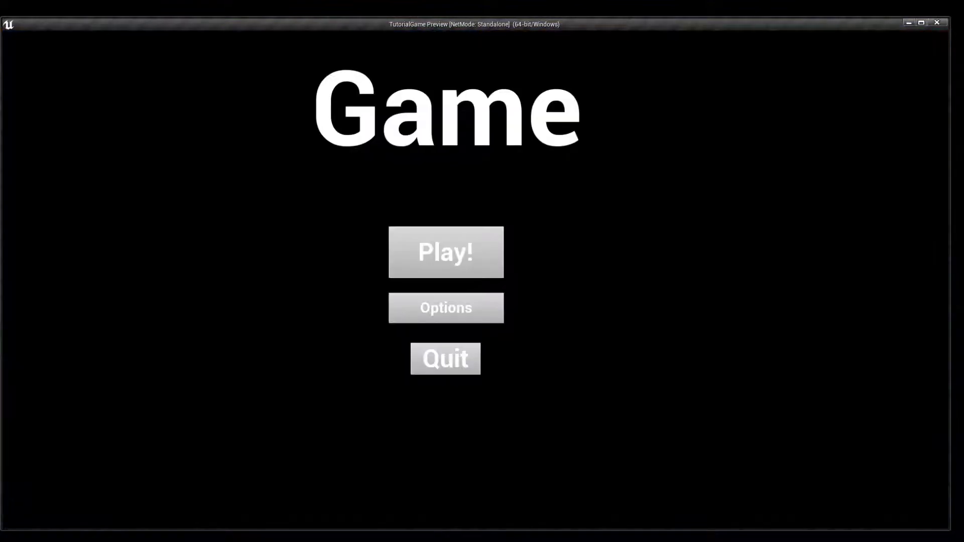
{"action": "left_click", "coordinate": [445, 307]}
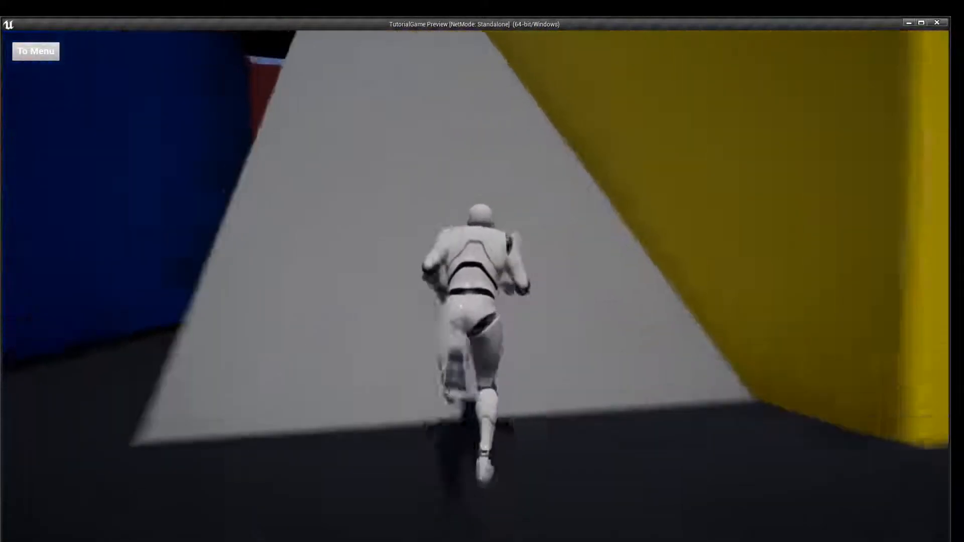
{"action": "left_click", "coordinate": [35, 51]}
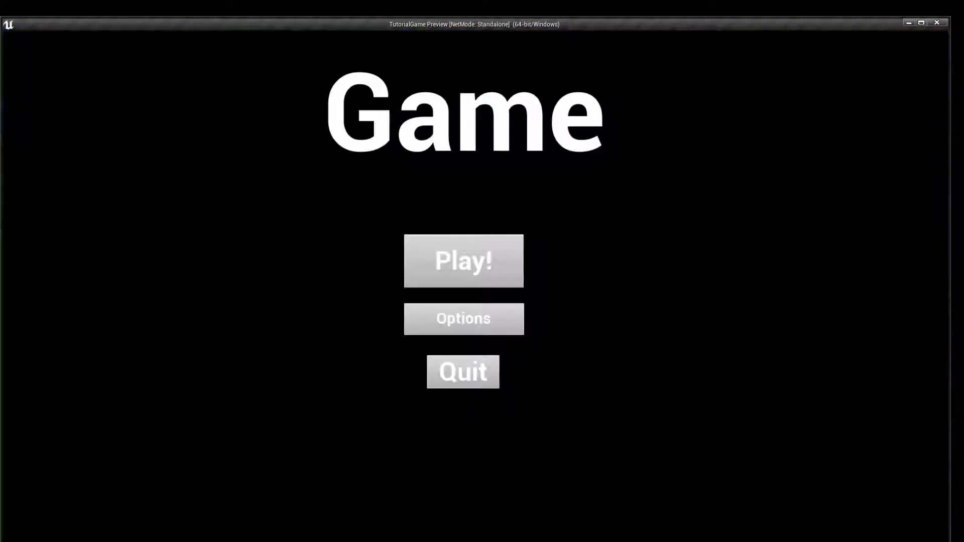
{"action": "left_click", "coordinate": [462, 318]}
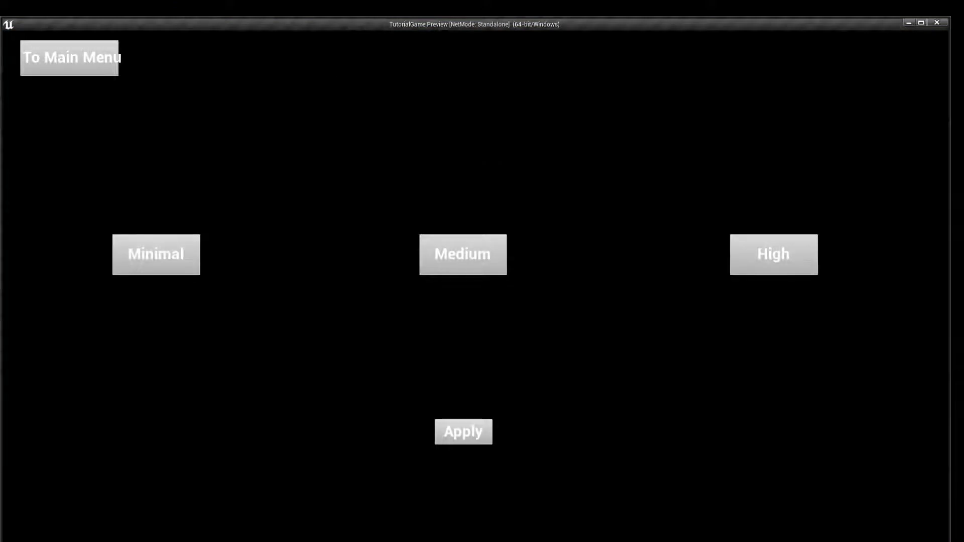